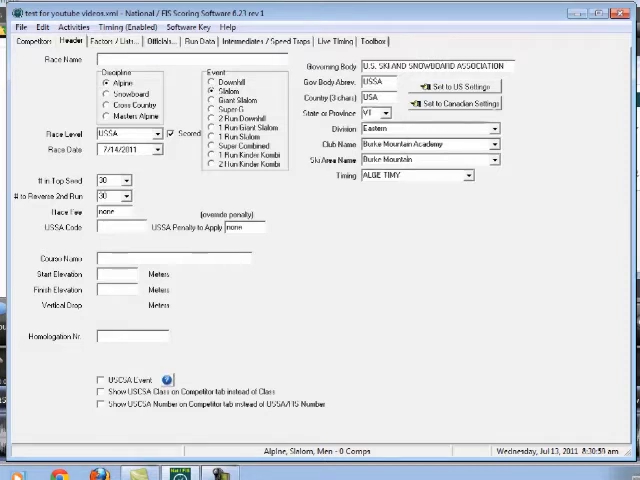
Name the race 'Test Race for YouTube Videos' and set its event to Giant Slalom
{"action": "type", "text": "Test R"}
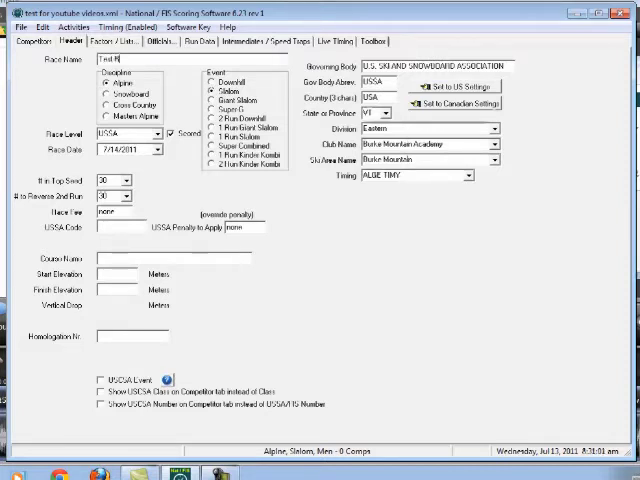
{"action": "type", "text": "Race for YouTube Videos"}
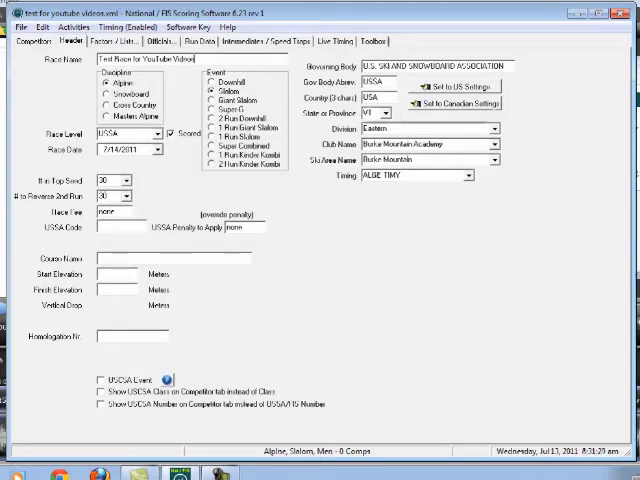
{"action": "left_click", "coordinate": [206, 104]}
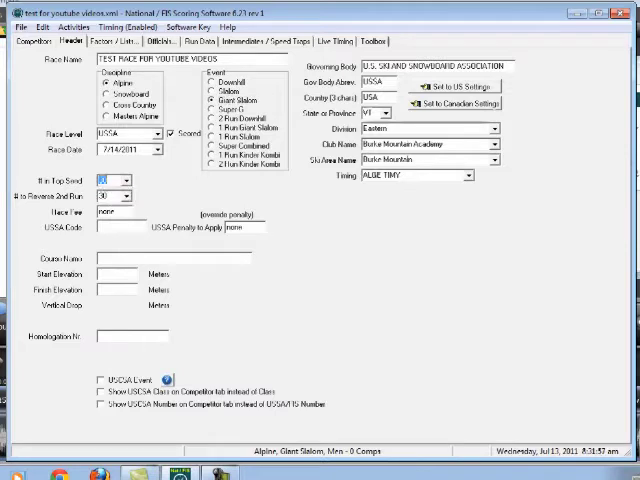
Enter the race's USSA code in the USSA Code field
{"action": "left_click", "coordinate": [128, 180]}
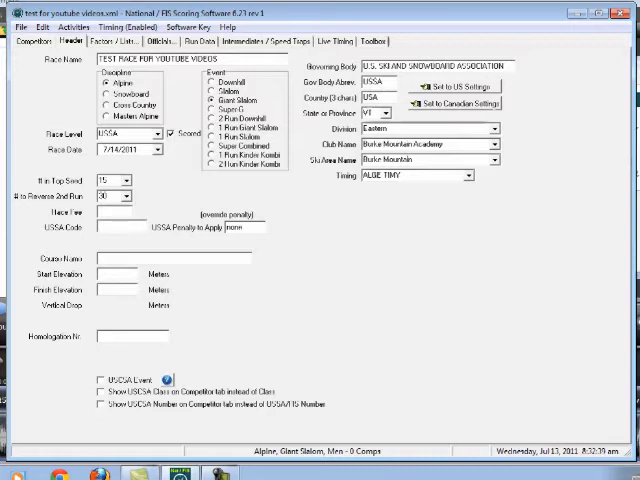
{"action": "type", "text": "US"}
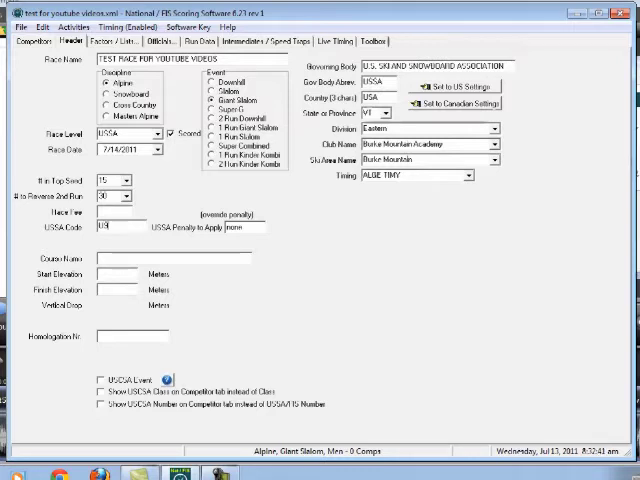
{"action": "type", "text": "23"}
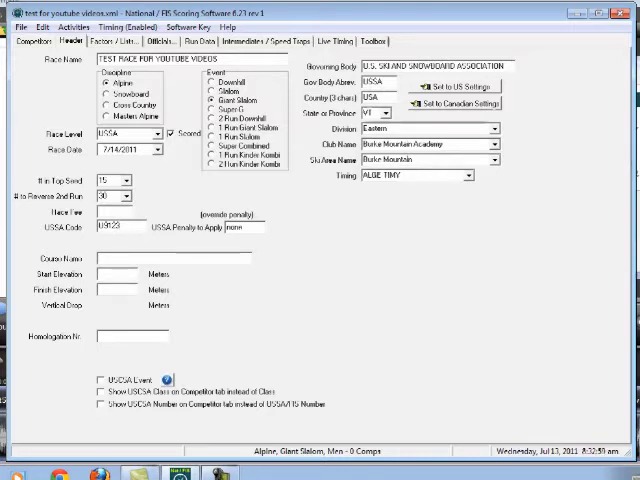
Enter Warren's Way as the course name
{"action": "type", "text": "Warren"}
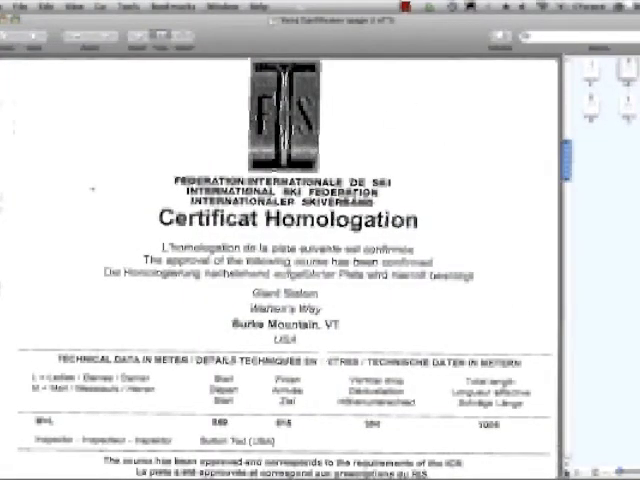
Scroll the homologation certificate in Preview down to the technical data table
{"action": "scroll", "scroll_direction": "down", "scroll_amount": 3}
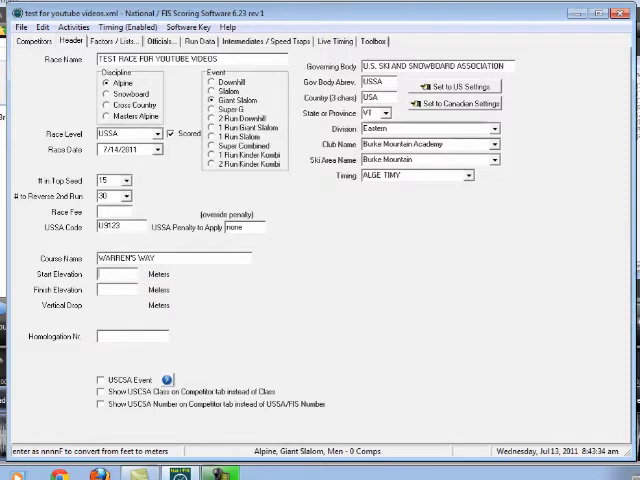
Enter the start and finish elevations, the 348 m vertical drop and the homologation number
{"action": "type", "text": "870"}
{"action": "type", "text": "5"}
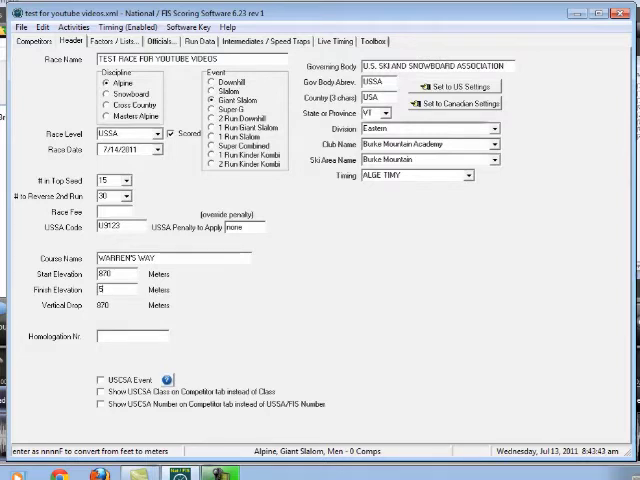
{"action": "type", "text": "22"}
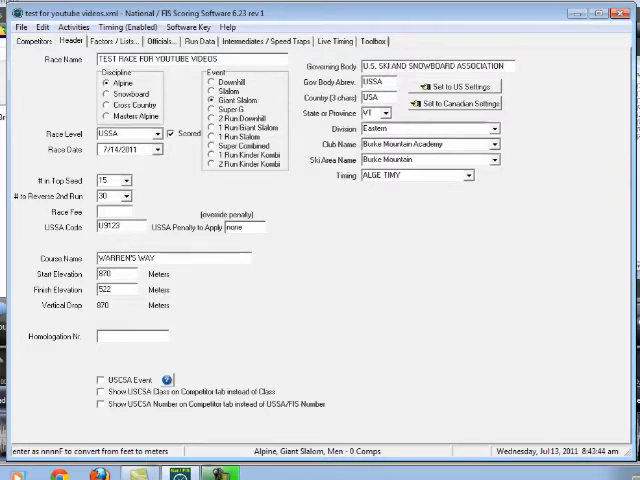
{"action": "type", "text": "348"}
{"action": "type", "text": "7255/10/"}
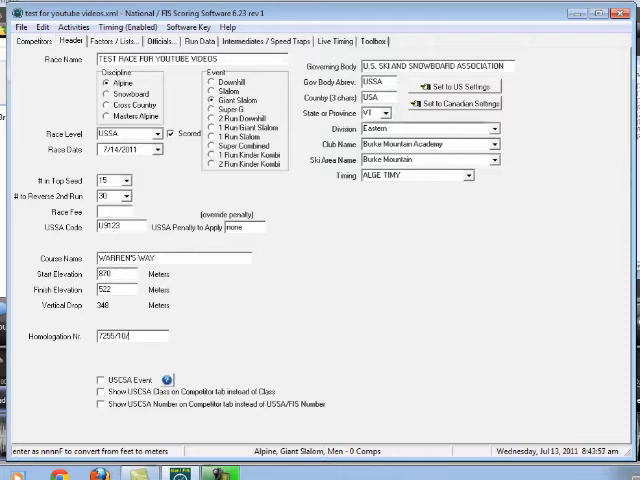
{"action": "type", "text": "03"}
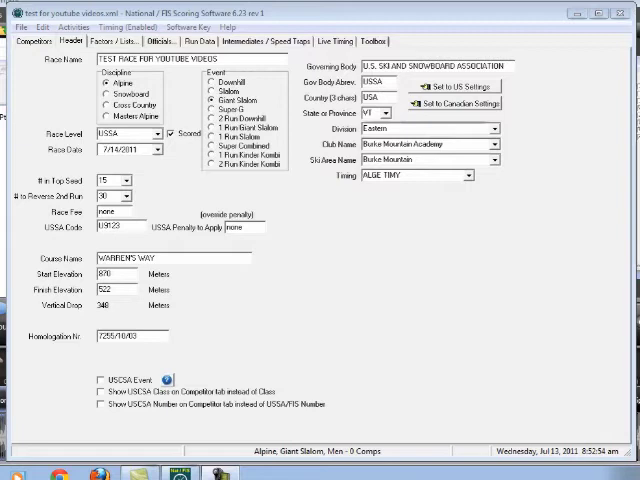
{"action": "left_click", "coordinate": [72, 28]}
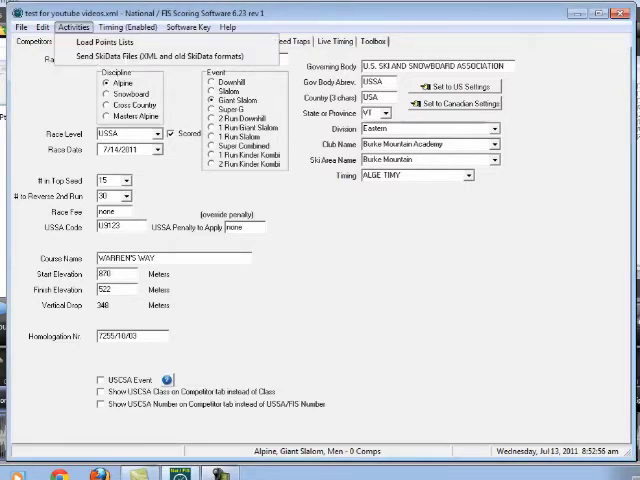
{"action": "left_click", "coordinate": [128, 28]}
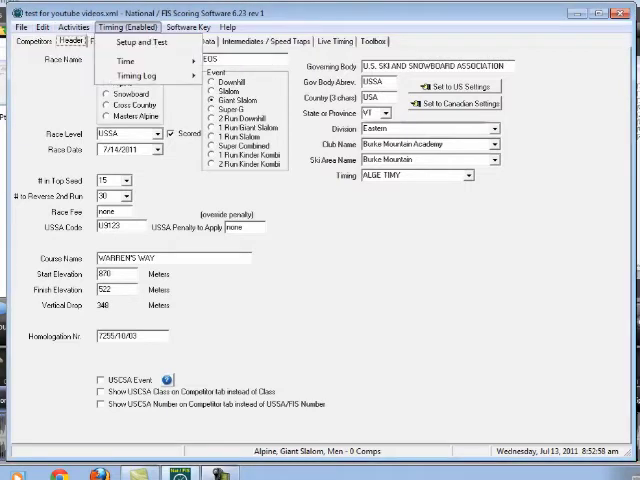
{"action": "left_click", "coordinate": [16, 28]}
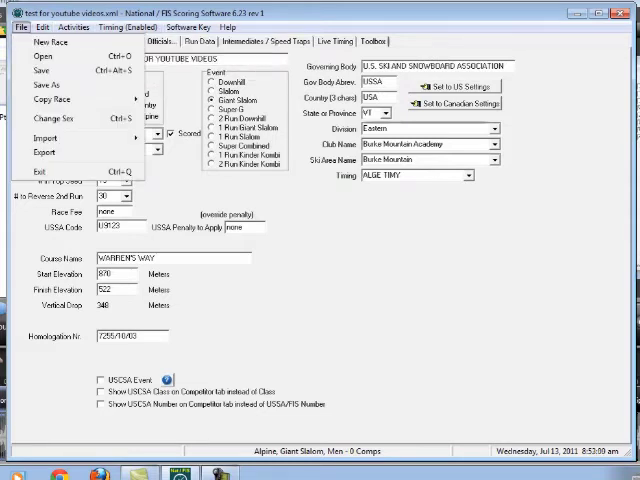
{"action": "mouse_move", "coordinate": [52, 98]}
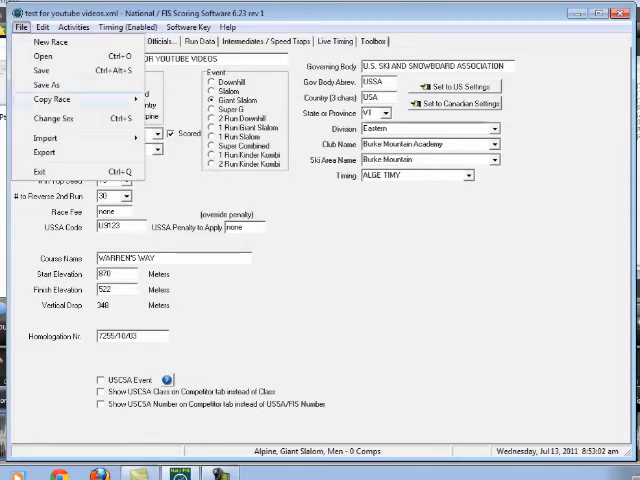
{"action": "left_click", "coordinate": [64, 116]}
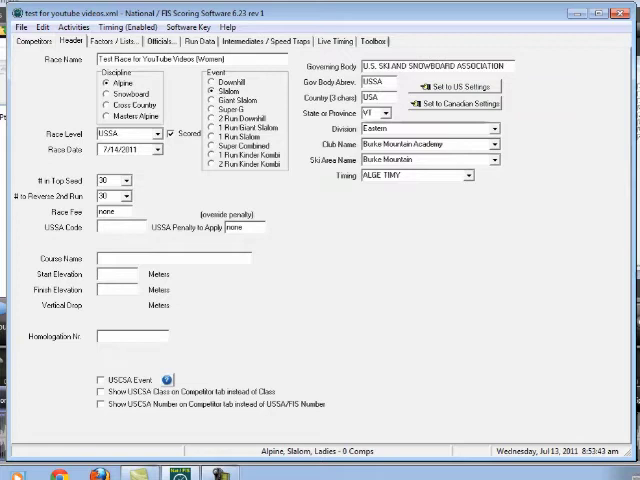
Set the ladies' copied race to Giant Slalom and move to its USSA Code field
{"action": "left_click", "coordinate": [208, 94]}
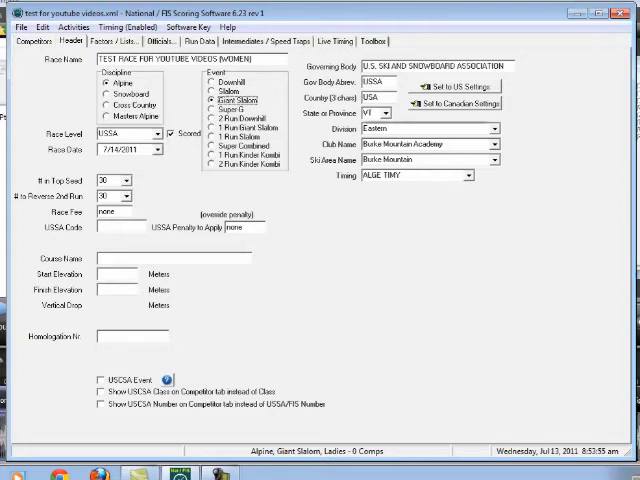
{"action": "left_click", "coordinate": [108, 178]}
{"action": "type", "text": "15"}
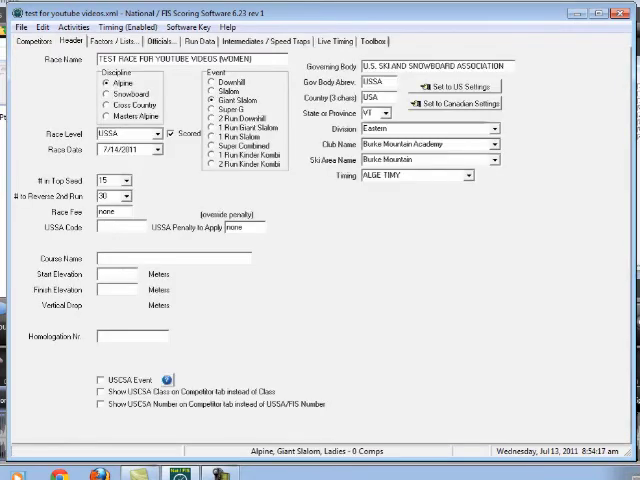
Enter the USSA race code for the ladies' race
{"action": "type", "text": "U0122"}
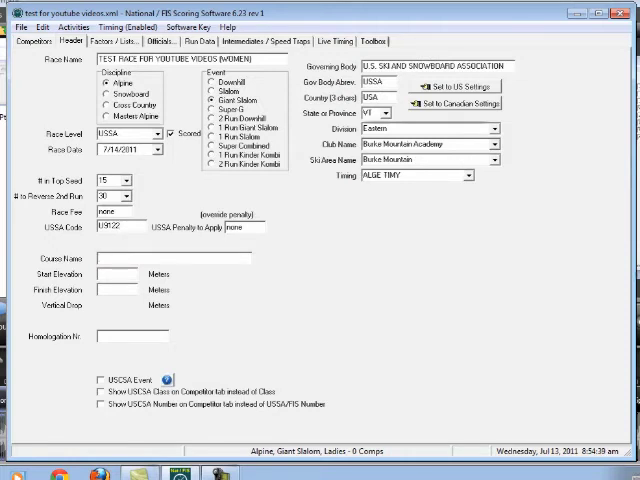
Enter course Wards Way, start elevation 8760, finish 7255 and commit the homologation entry
{"action": "type", "text": "Ward"}
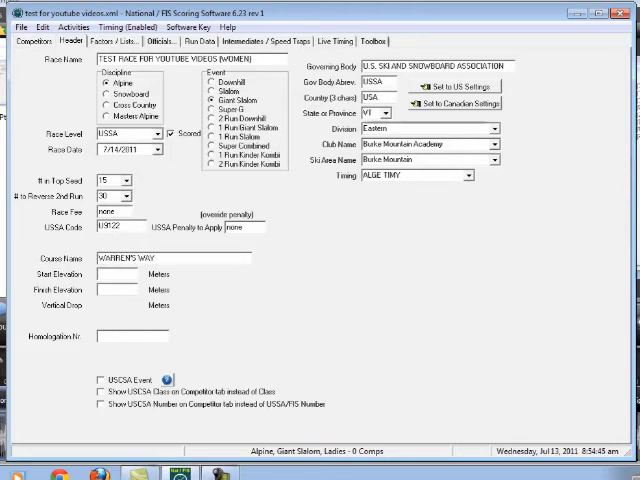
{"action": "type", "text": "8760"}
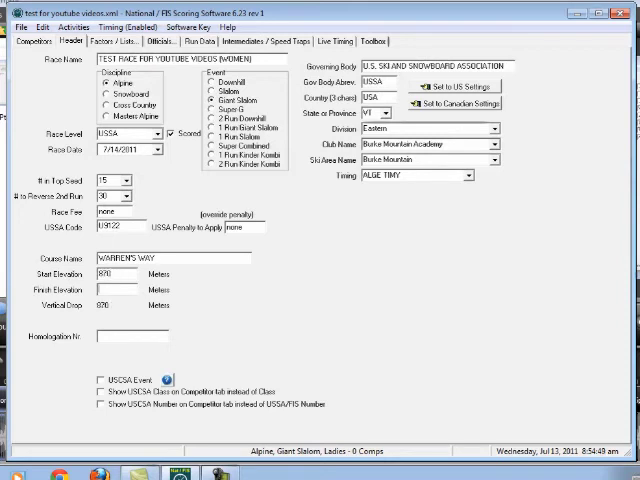
{"action": "type", "text": "522"}
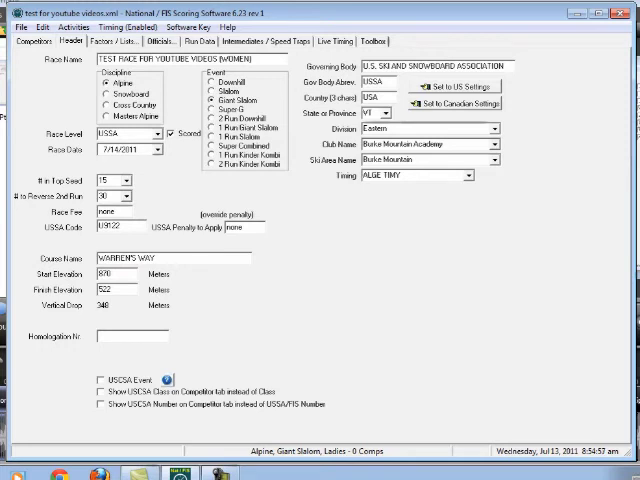
{"action": "type", "text": "7255/10/03"}
{"action": "type", "text": "en"}
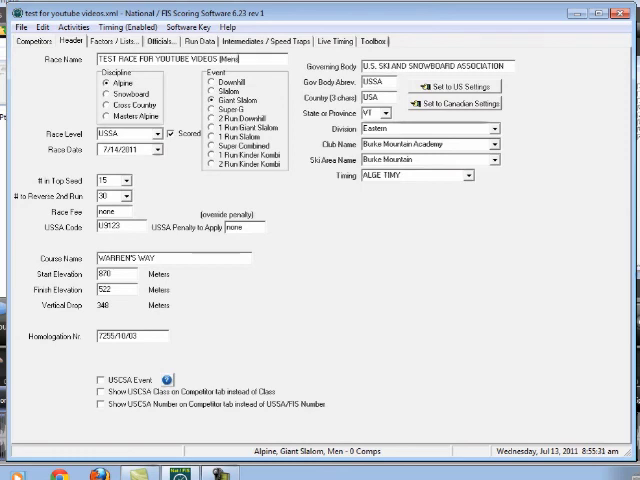
{"action": "left_click", "coordinate": [120, 134]}
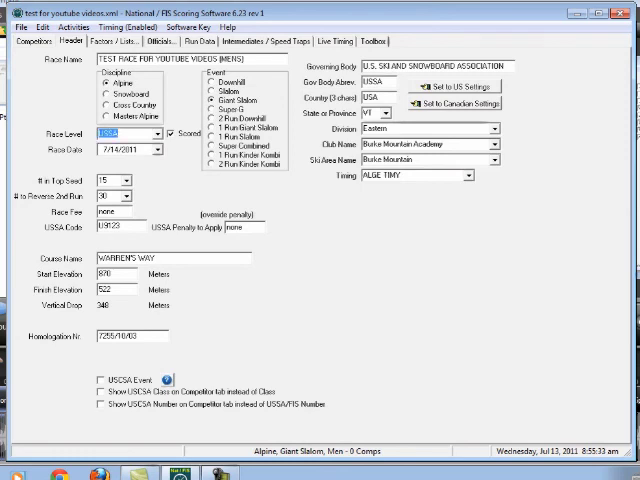